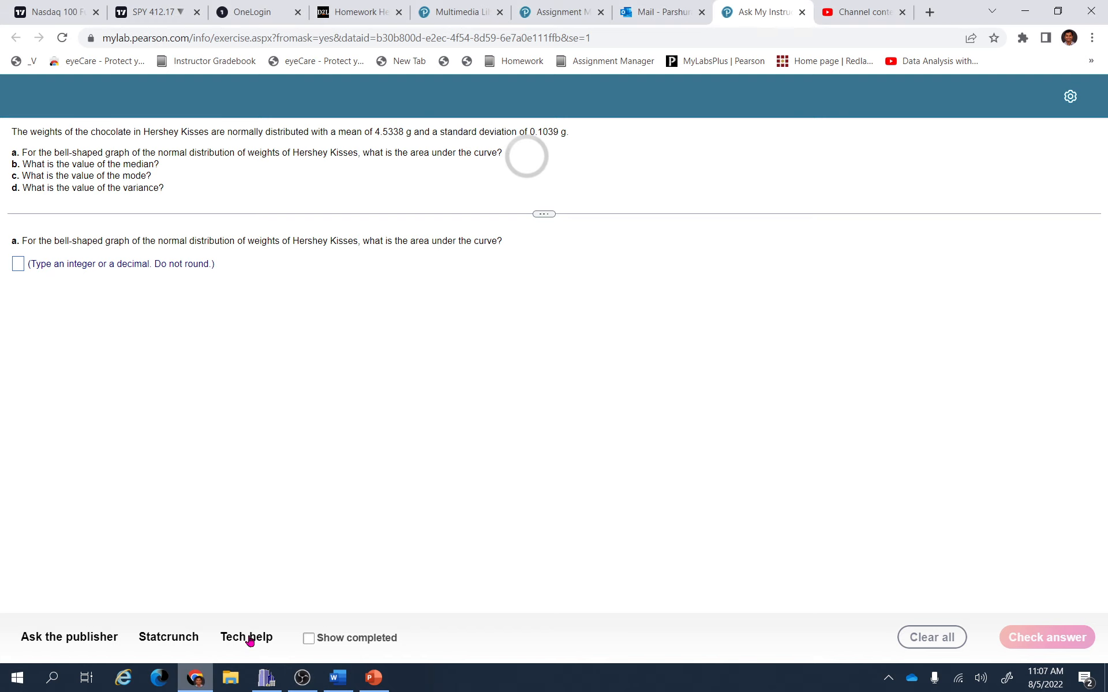
mouse_move(533, 409)
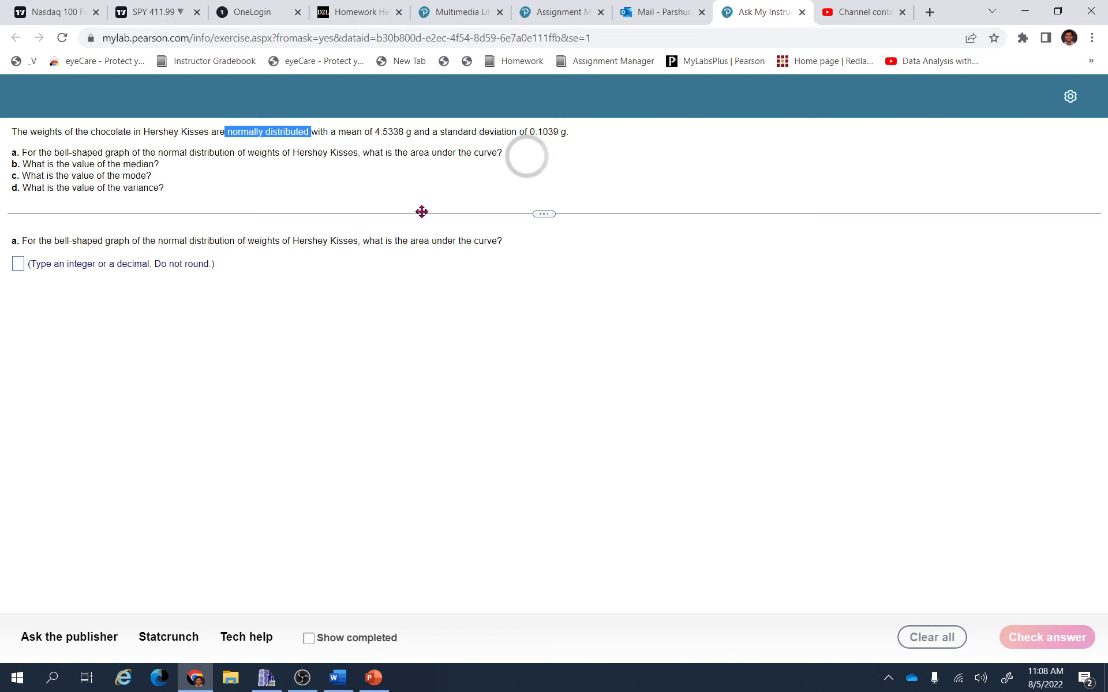
mouse_move(166, 169)
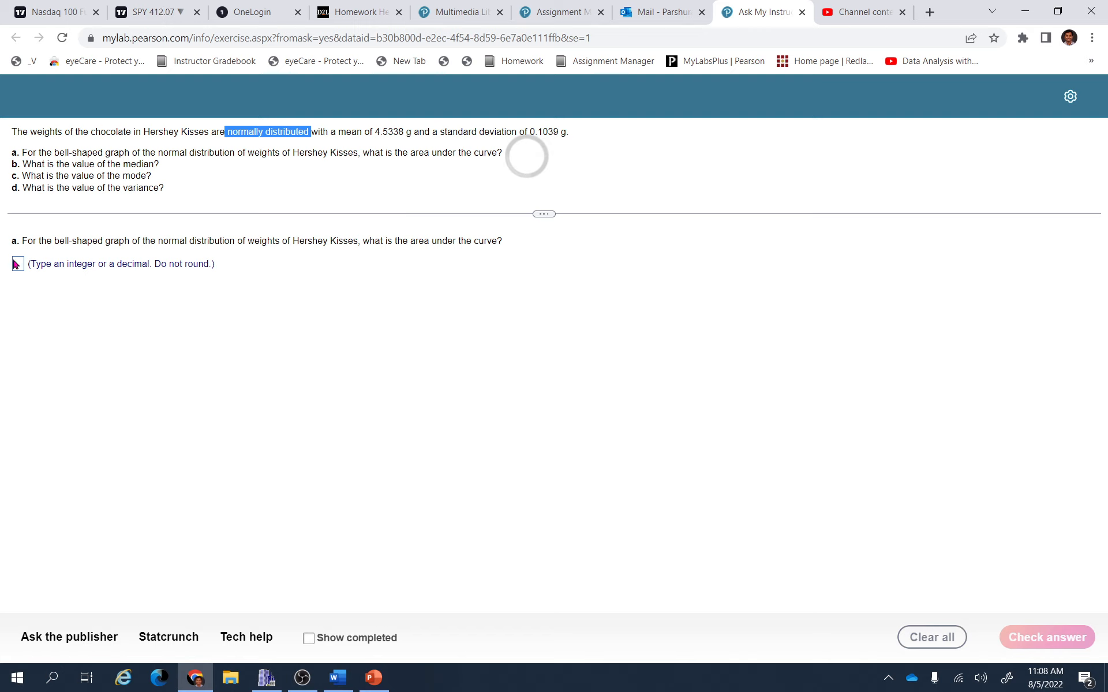
- Submit an area of 1 for part a and accept the correct-answer feedback
text(1)
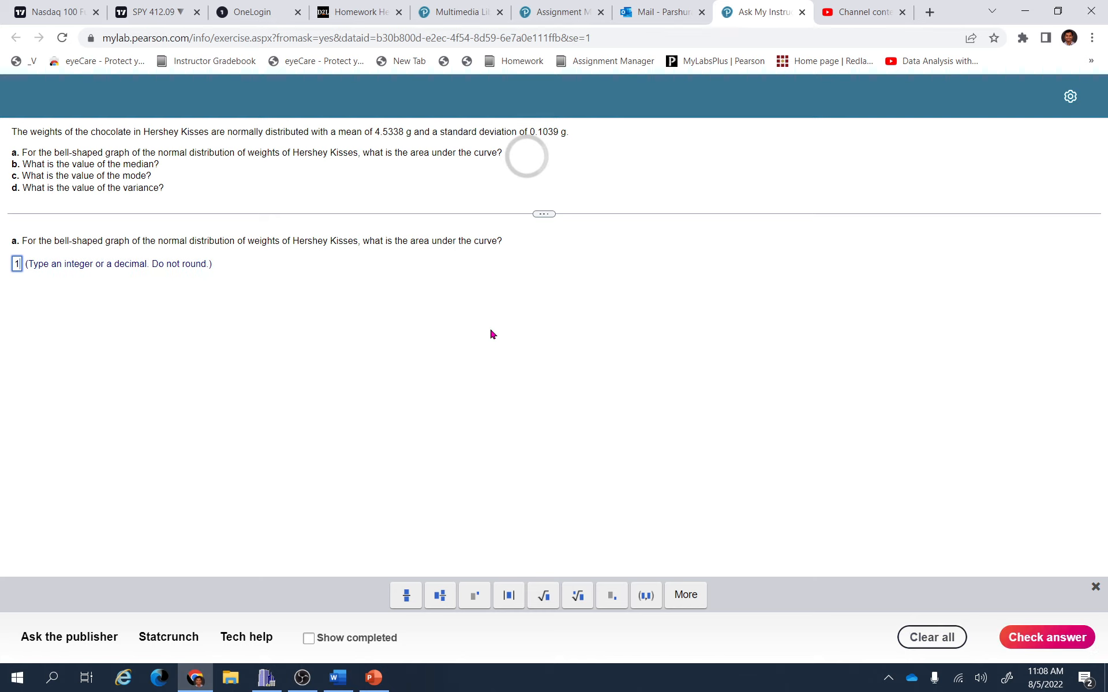
click(1047, 637)
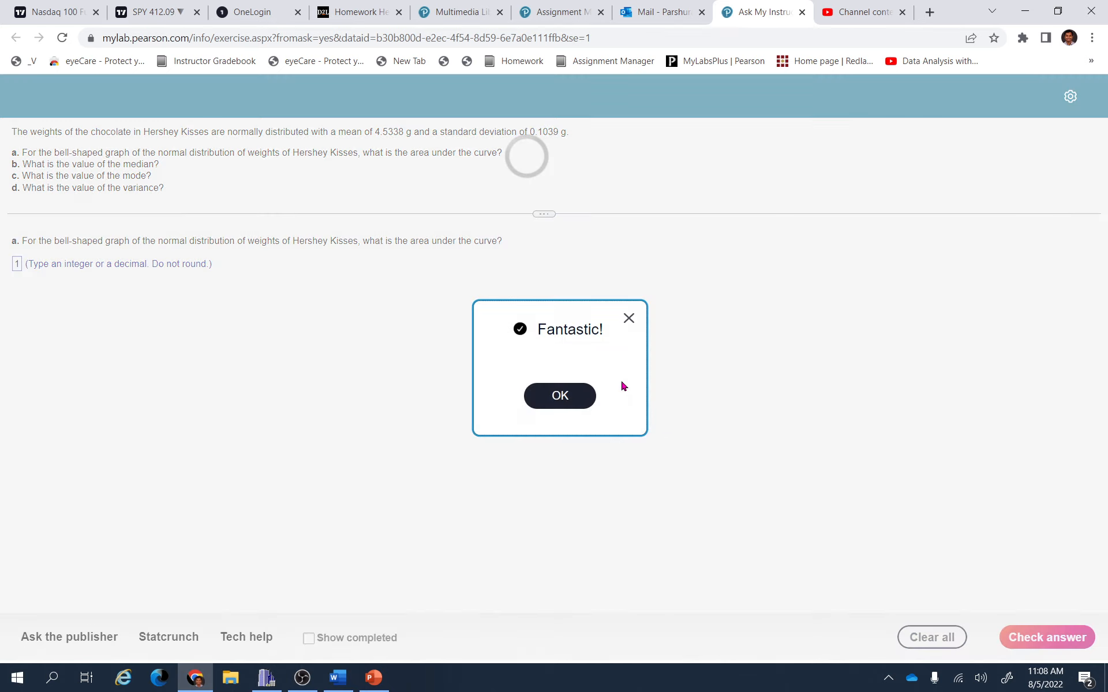
click(559, 394)
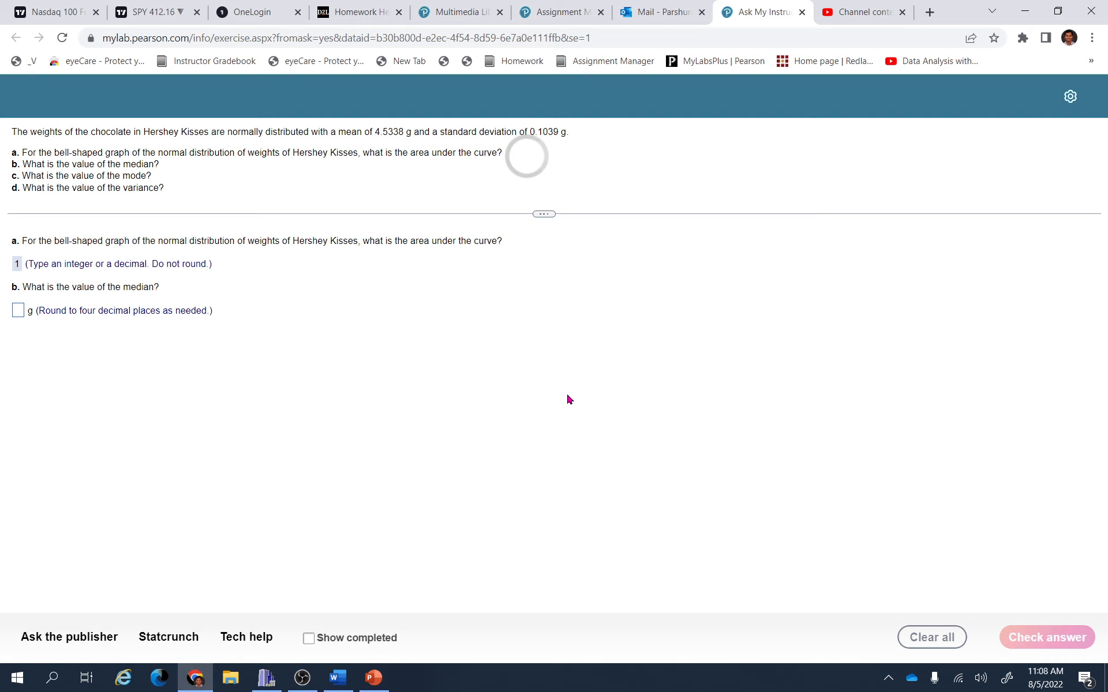
mouse_move(534, 425)
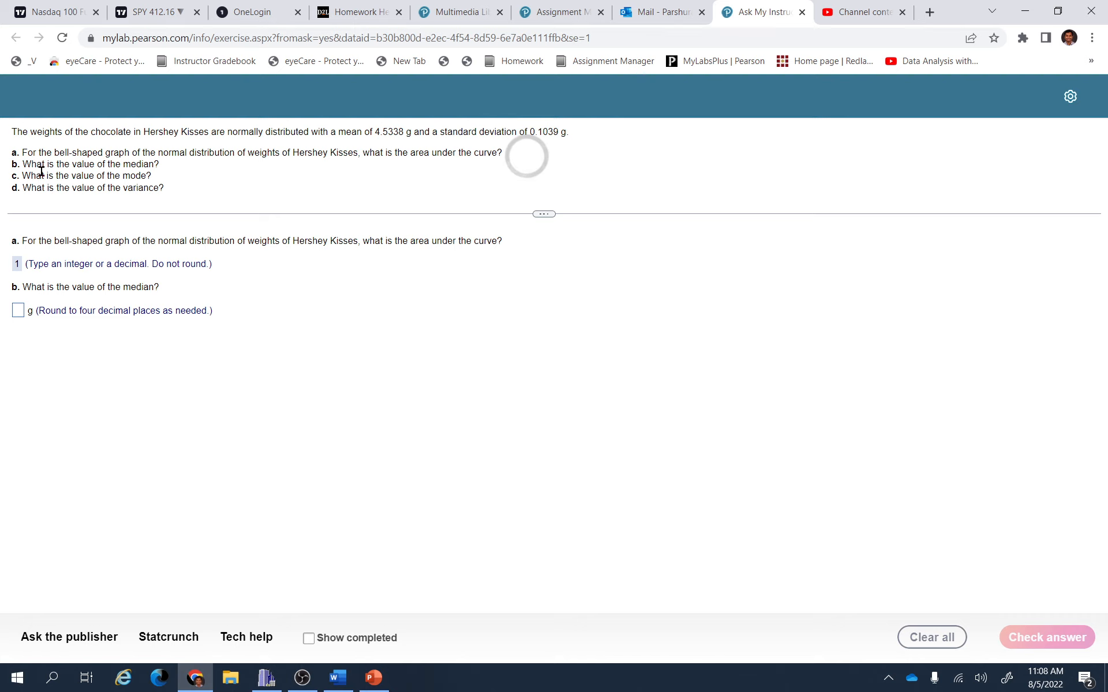
- Submit a median of 4.5338 g for part b and accept the correct-answer feedback
click(18, 310)
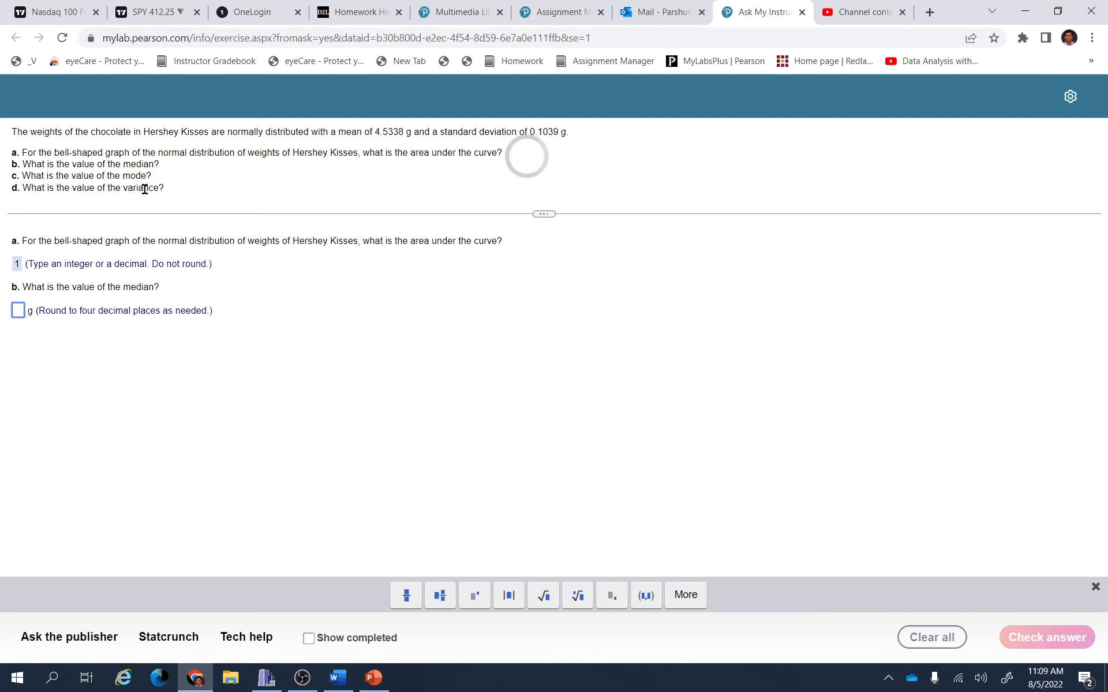
mouse_move(550, 135)
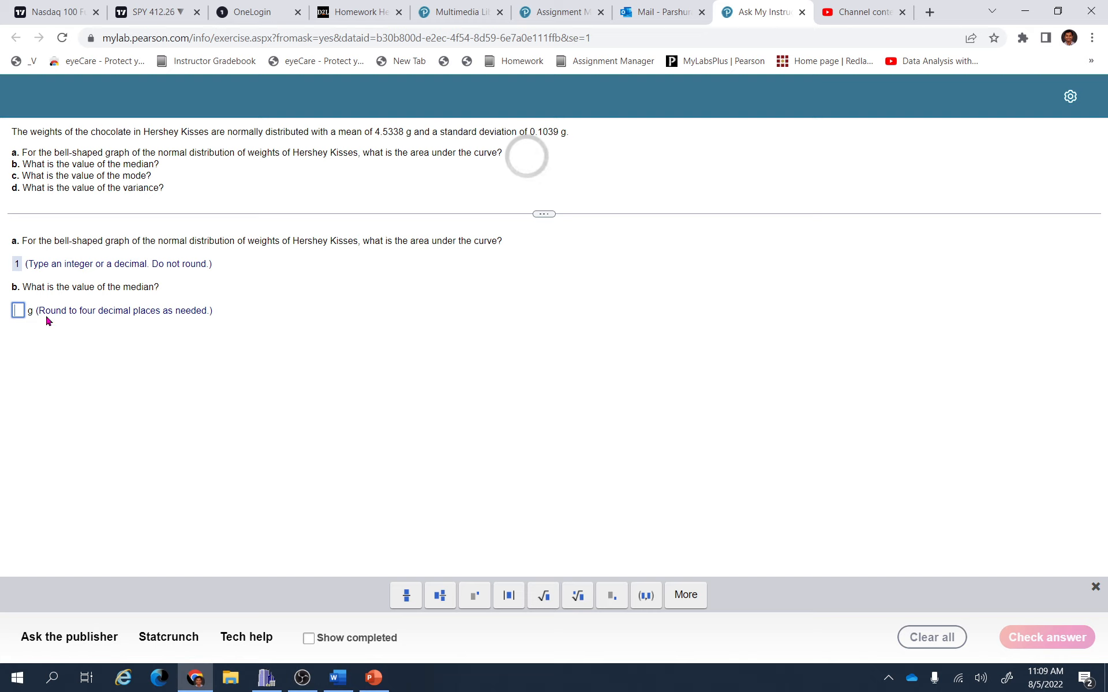
text(4)
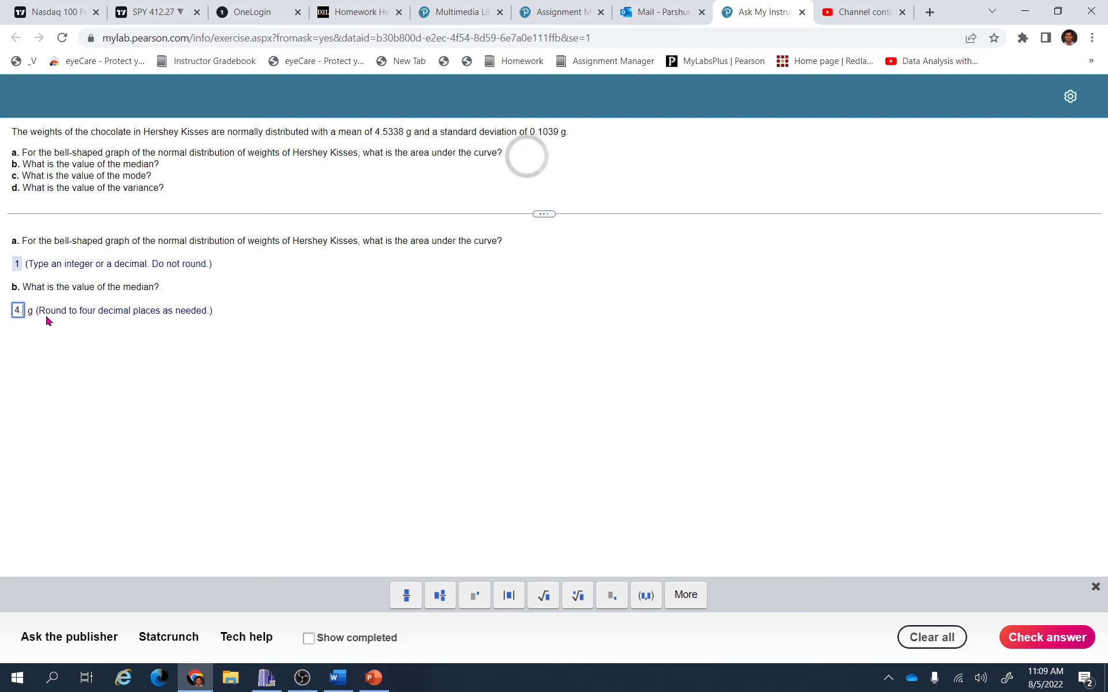
text(.5338)
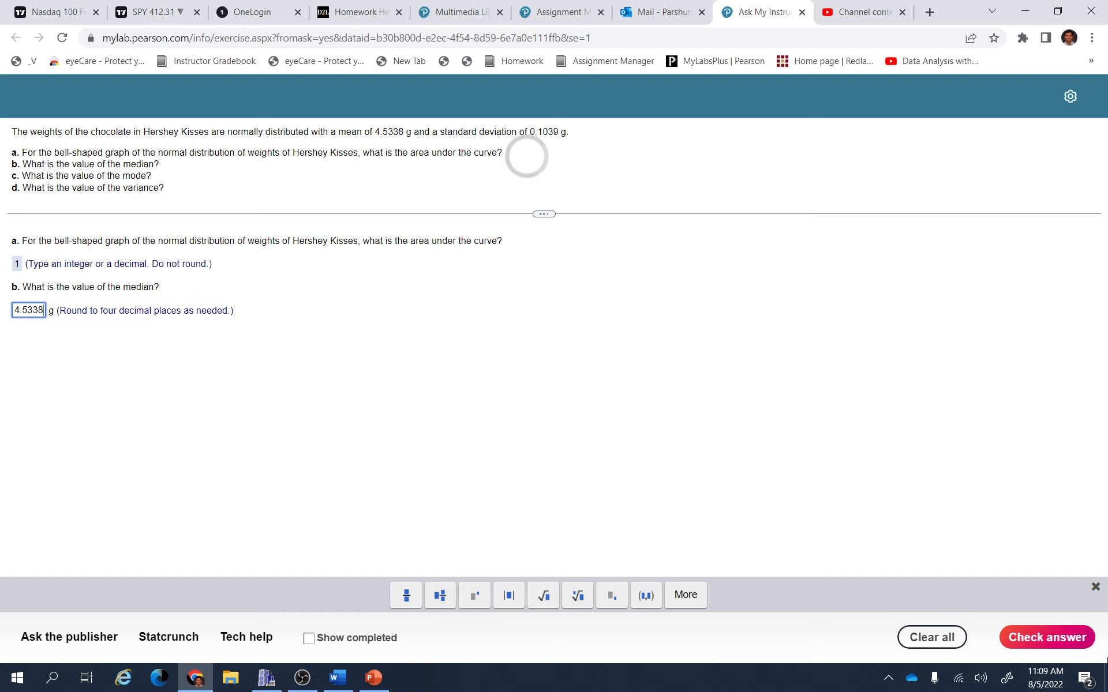
click(1047, 637)
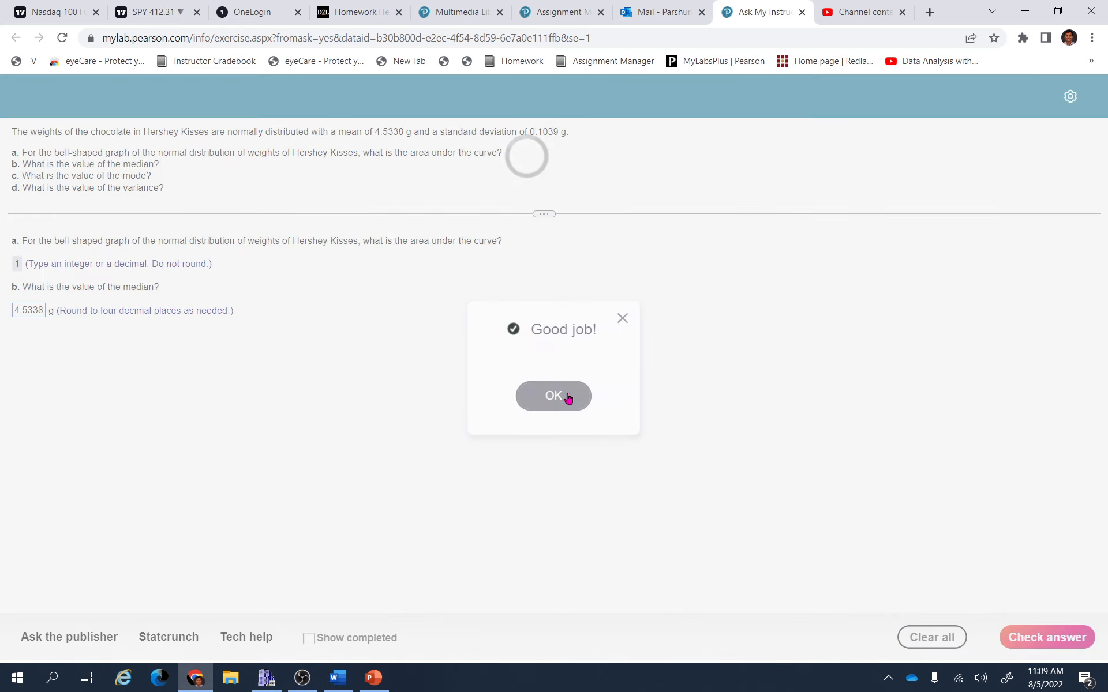
click(553, 396)
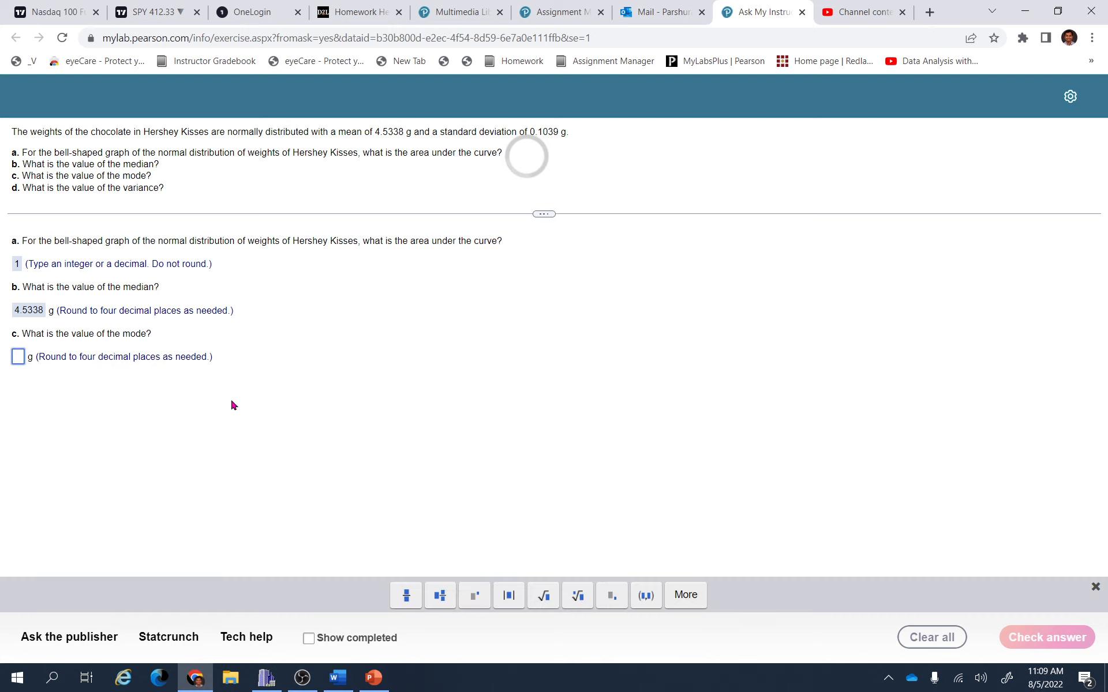
- Submit a mode of 4.5338 g for part c and accept the correct-answer feedback
text(4.5)
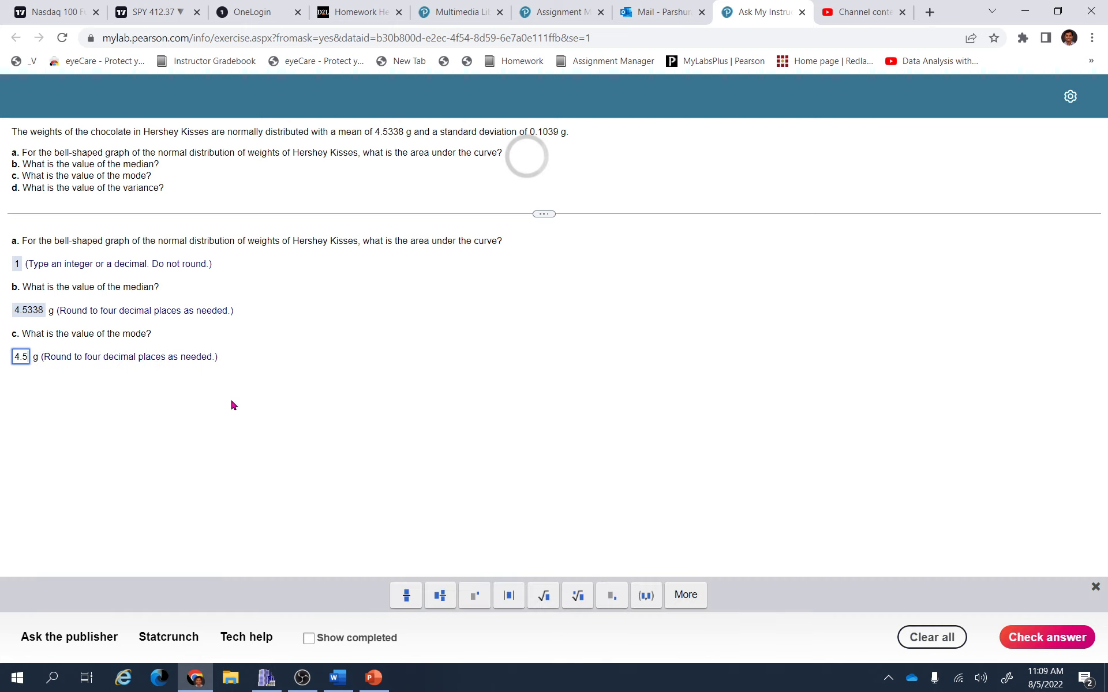
text(4.5338)
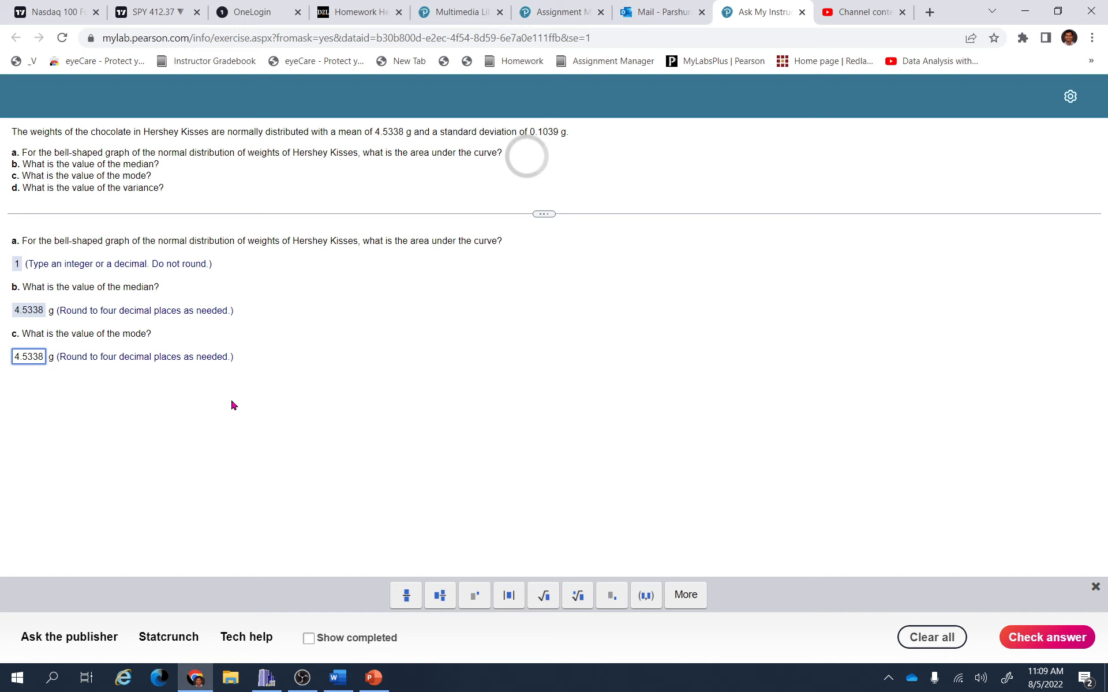
click(1045, 637)
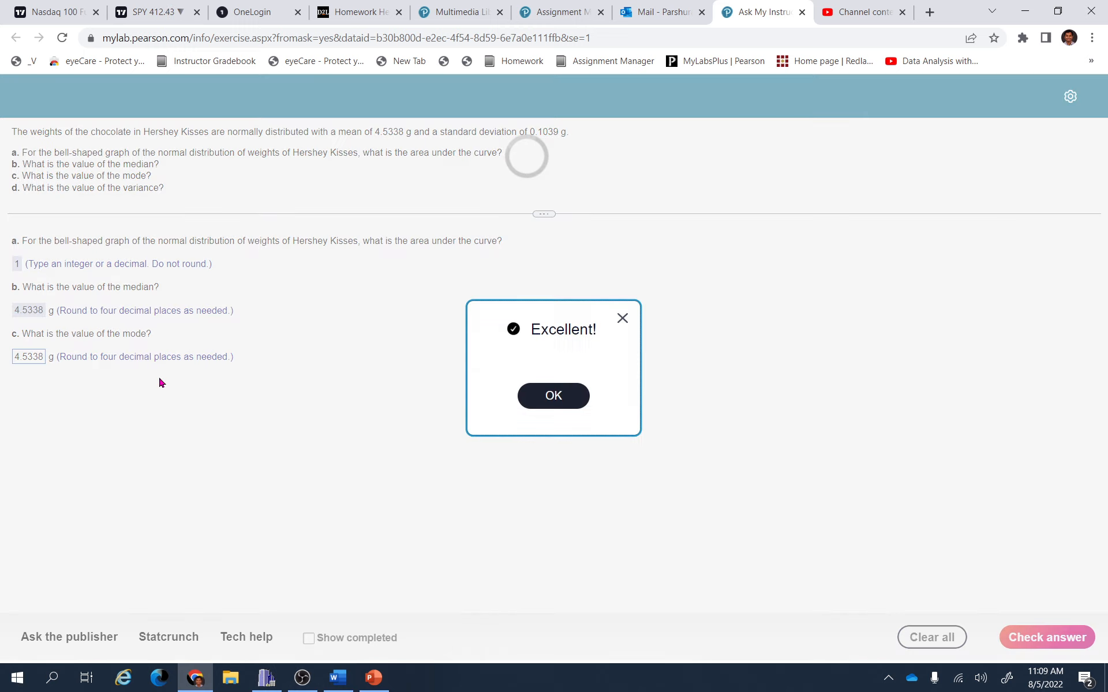
click(552, 396)
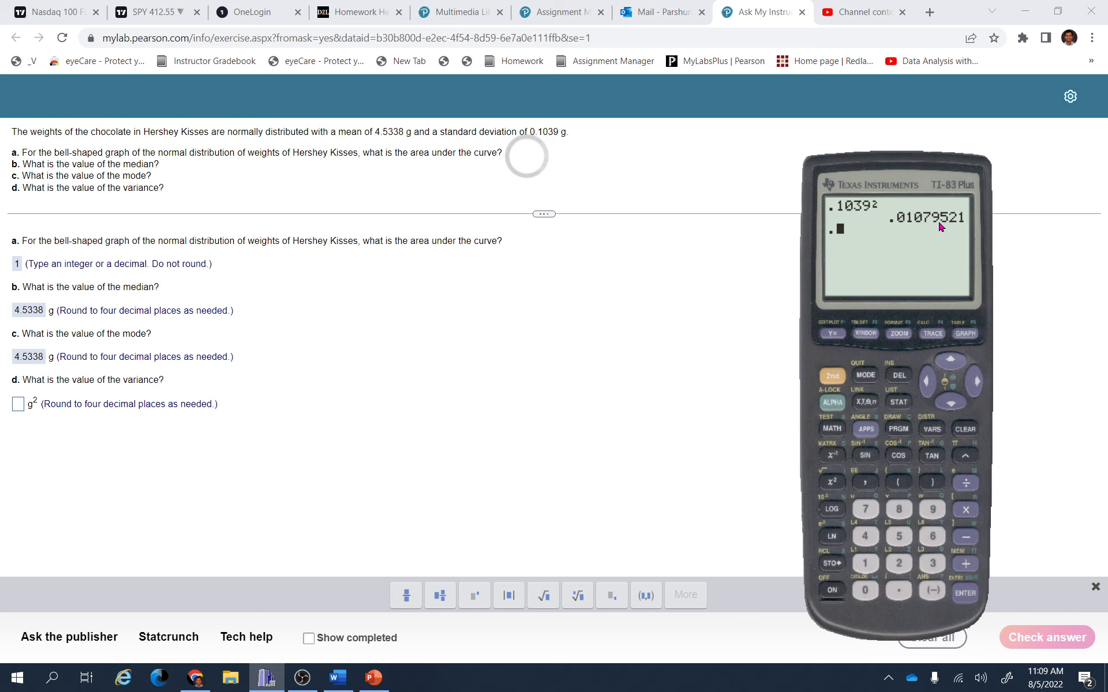
mouse_move(934, 222)
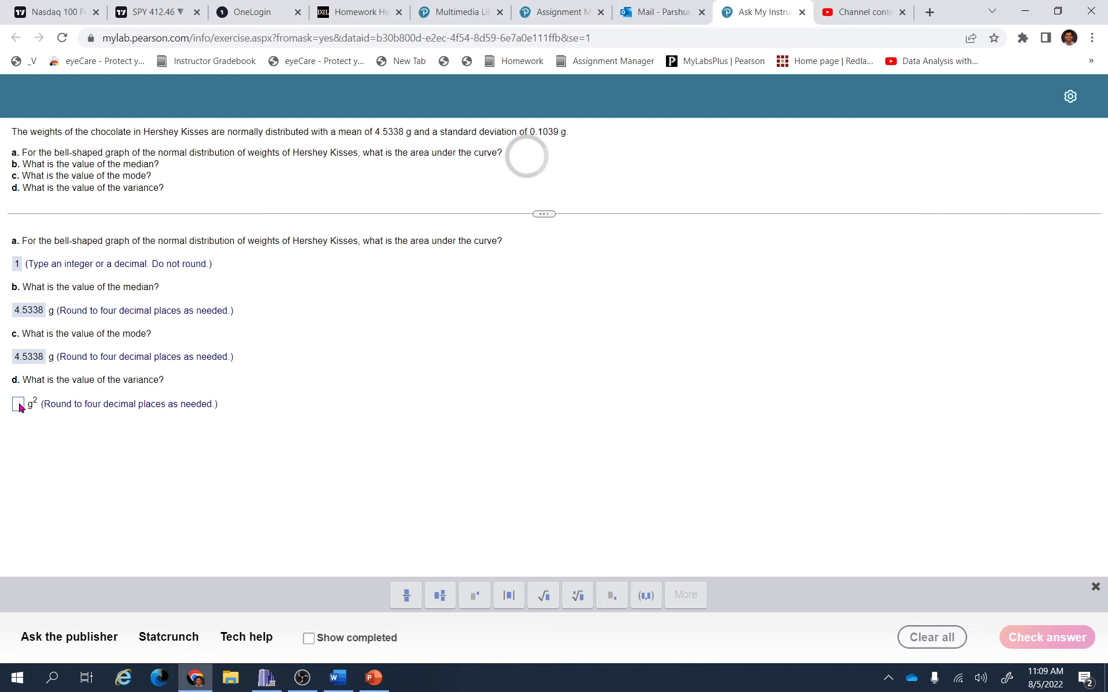
- Submit a variance of .0108 g² for part d, completing all four parts
text(.0108)
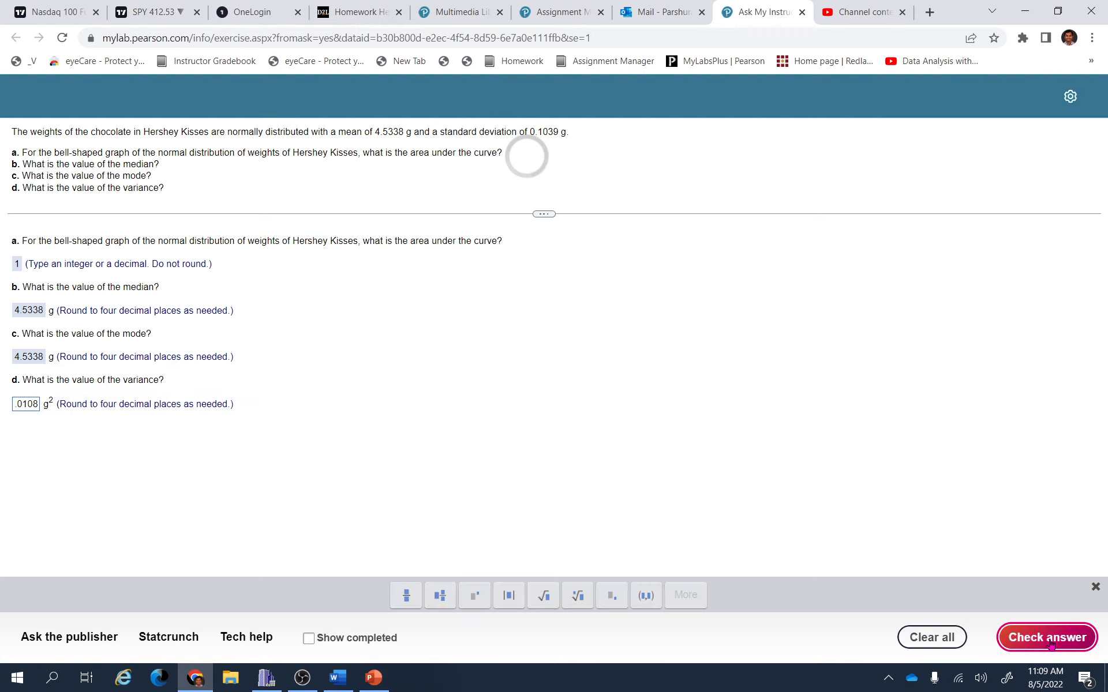
click(1047, 637)
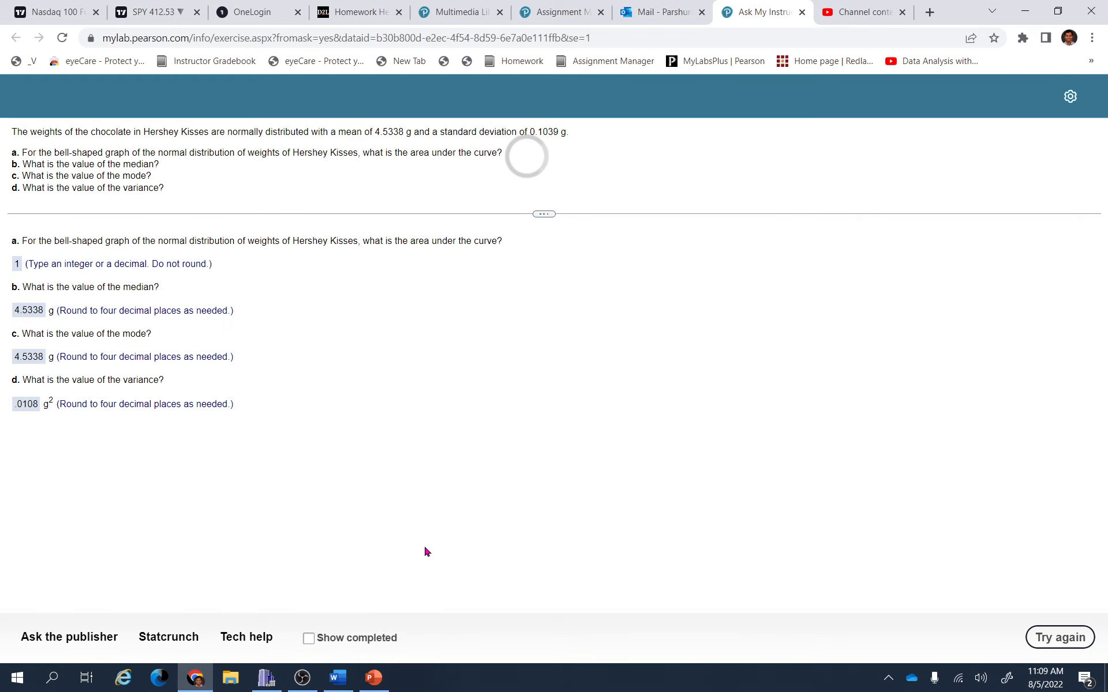